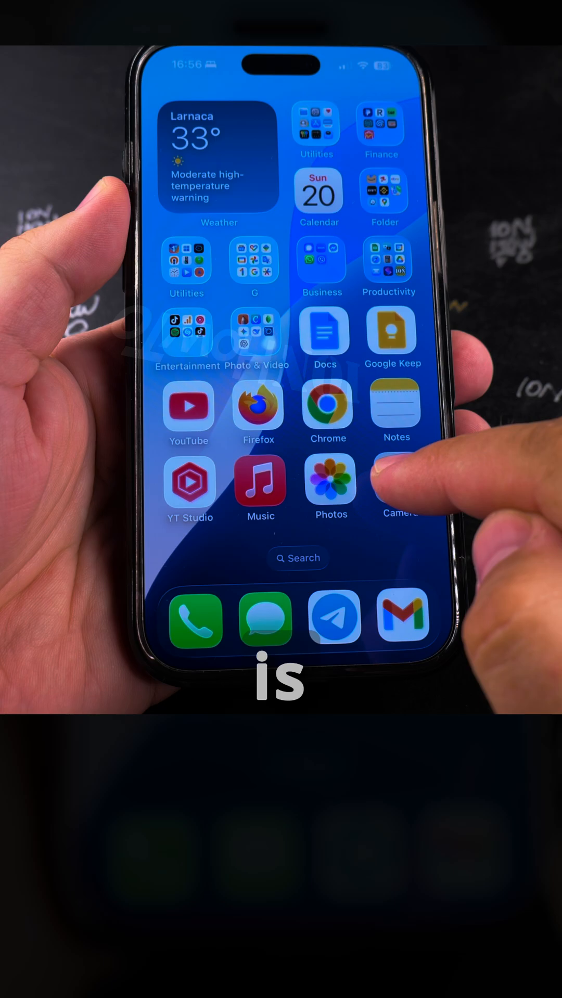
Launch Camera in landscape with the HEIC badge shown and turn Live Photo off
click(399, 490)
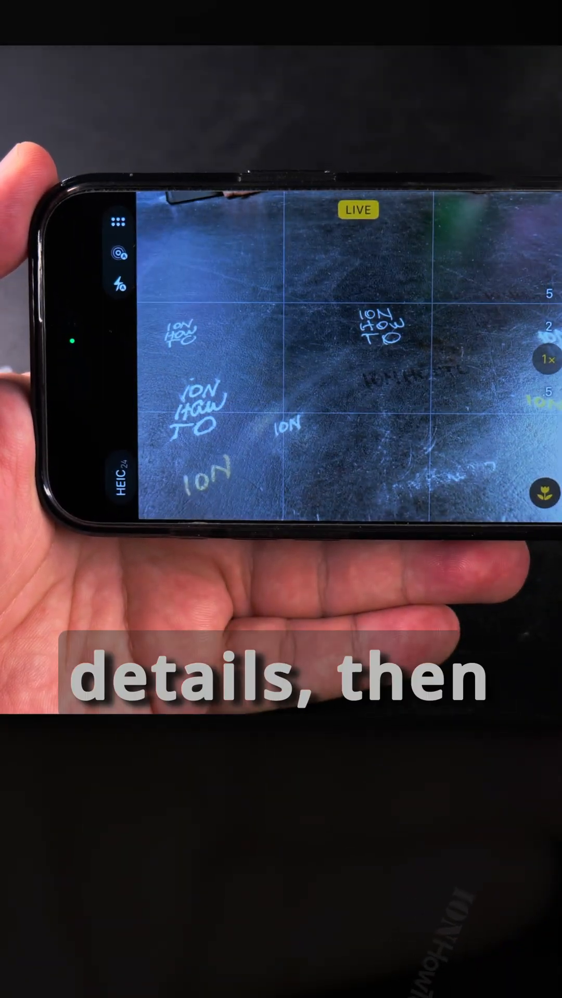
click(120, 262)
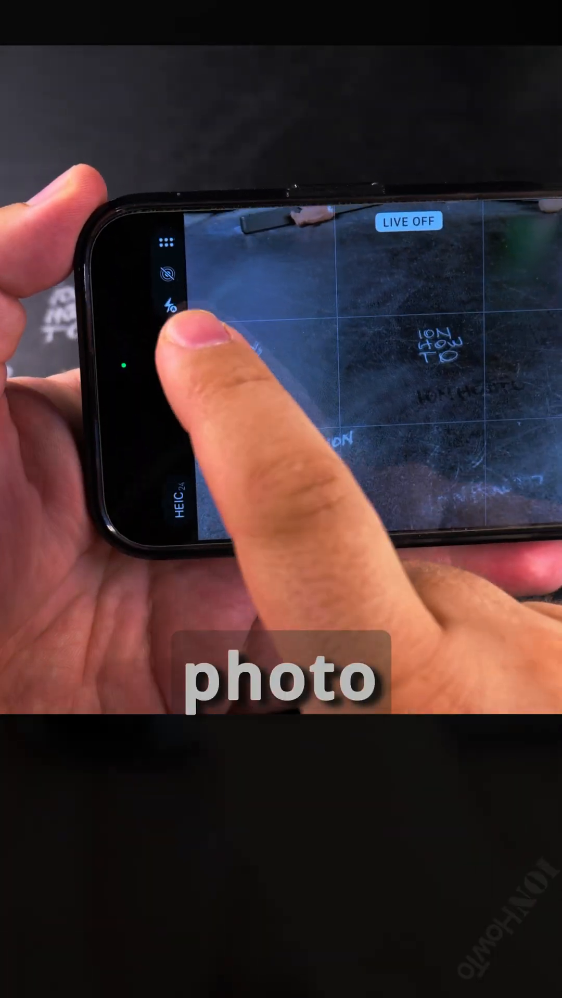